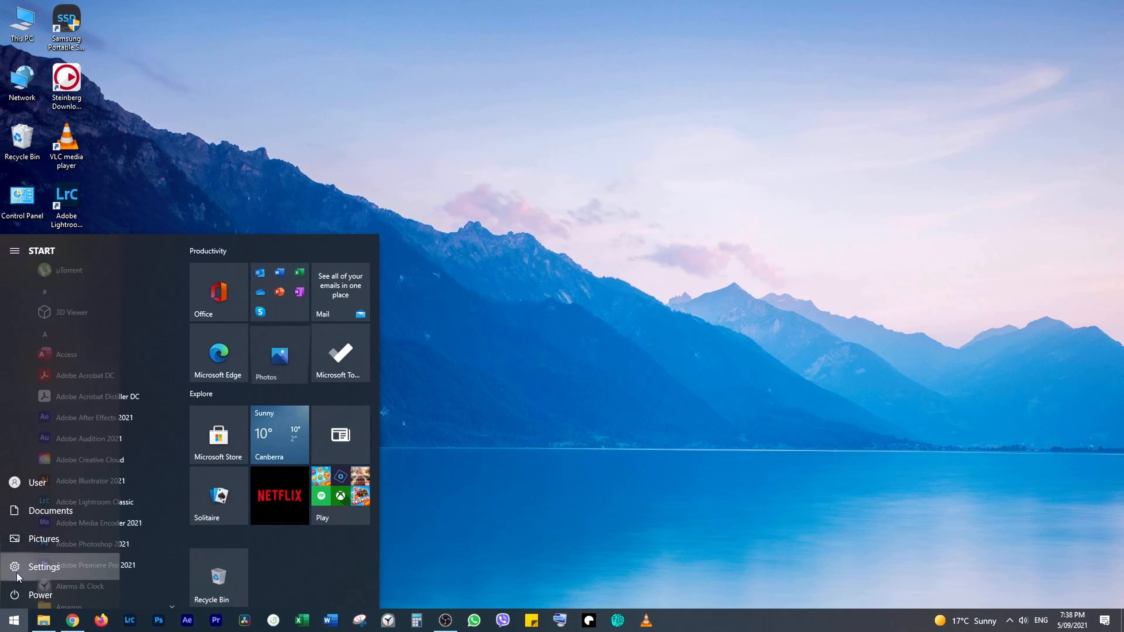
# - Launch Windows Settings from the Start menu's gear entry
pyautogui.click(44, 568)
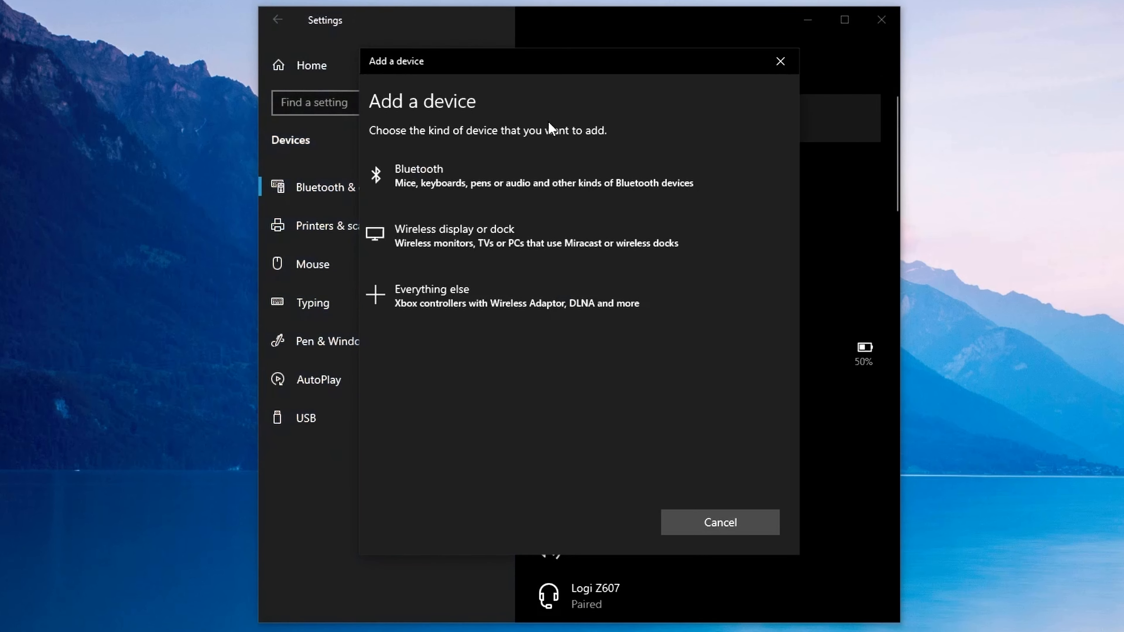
pyautogui.moveTo(502, 178)
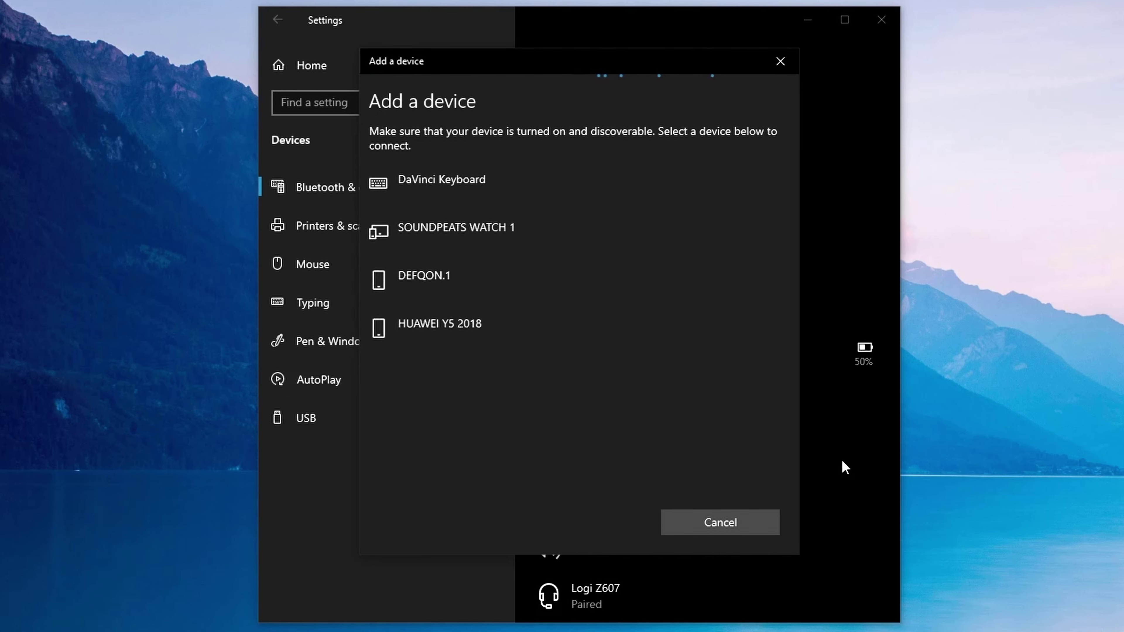
# - Select DaVinci Keyboard in the Add a device list to pair it over Bluetooth
pyautogui.click(442, 181)
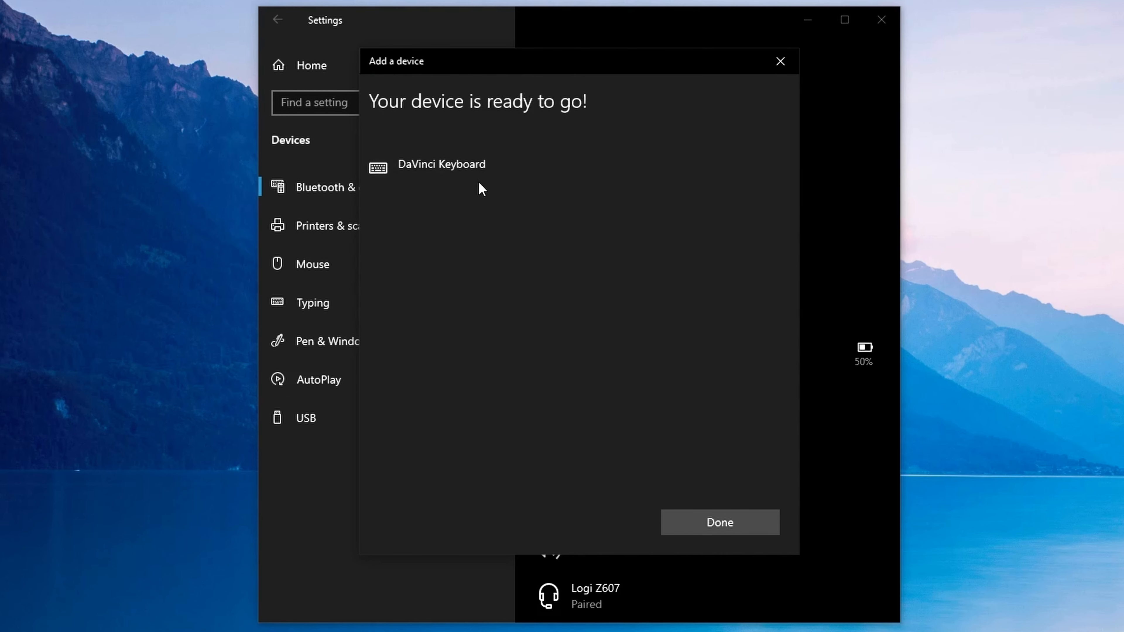